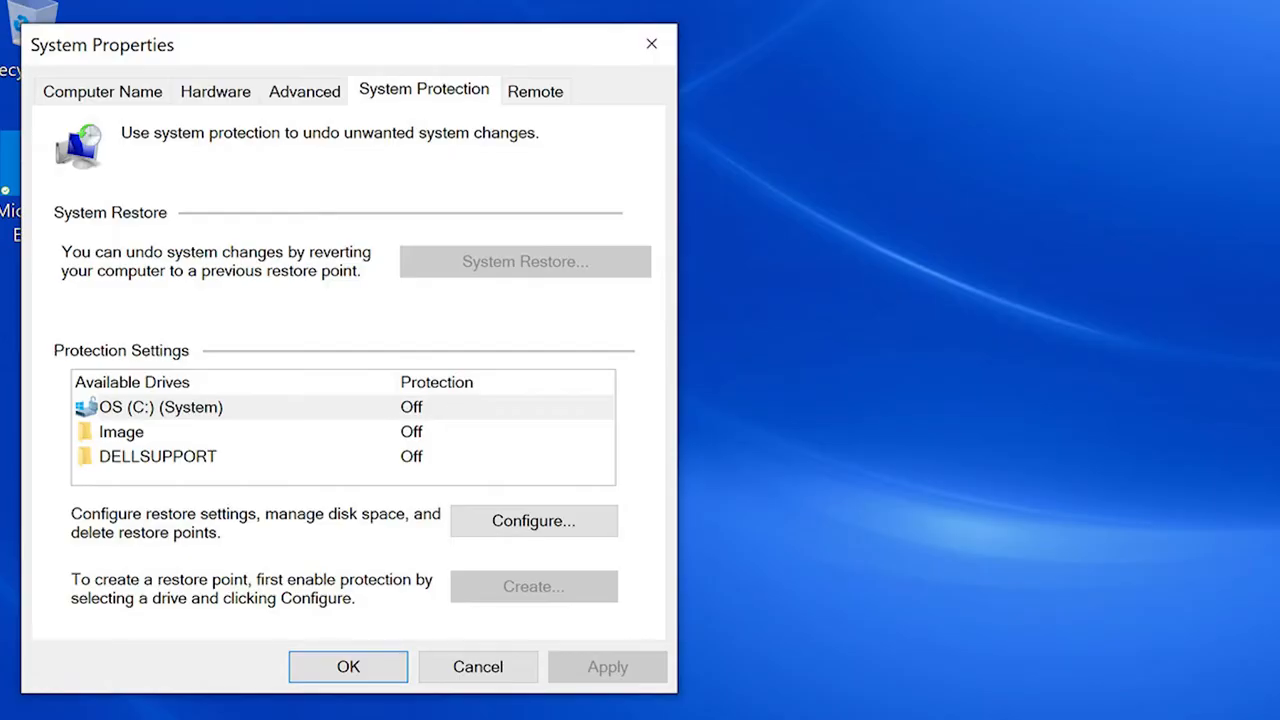
Start creating a new restore point for drive C from the System Protection tab.
click(533, 586)
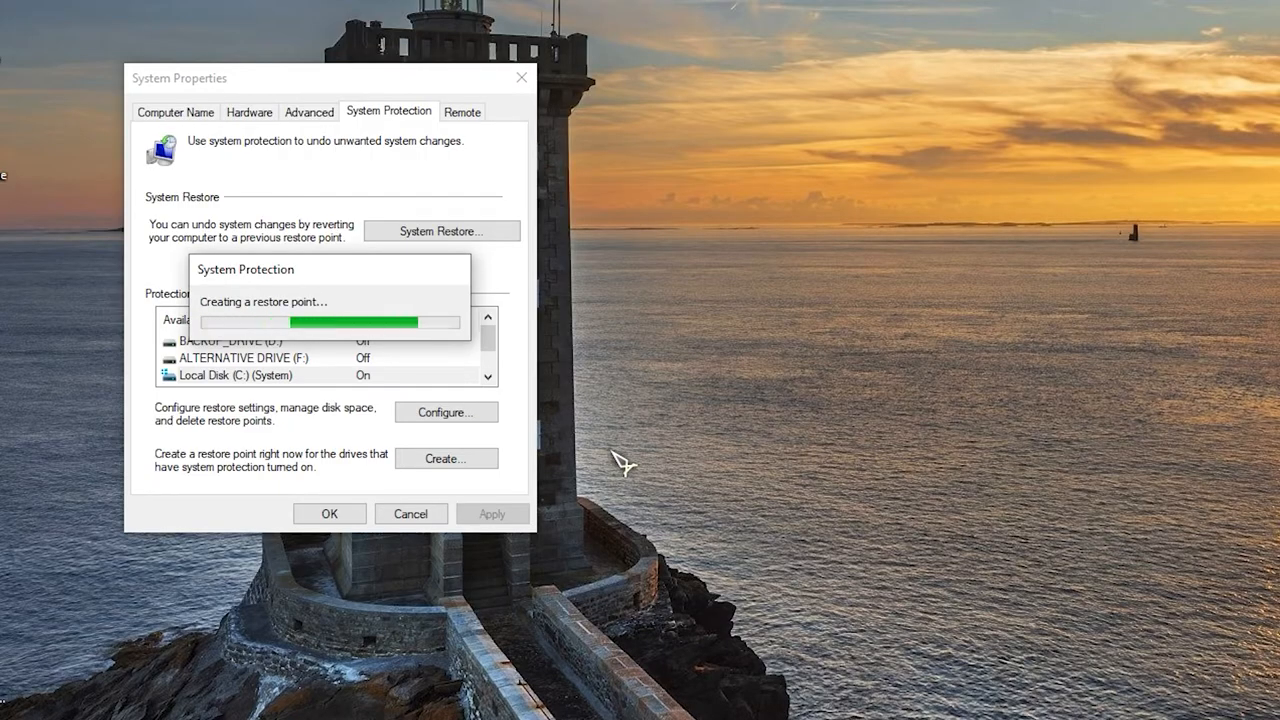